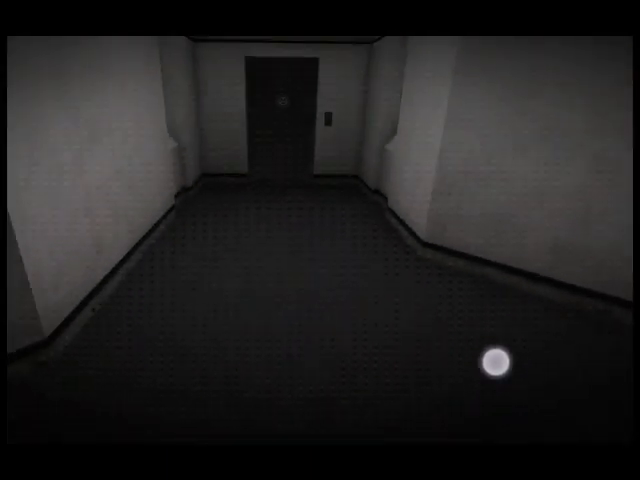
Walk forward through the dim corridor to the SCP-emblem door and its keypad.
key("W")
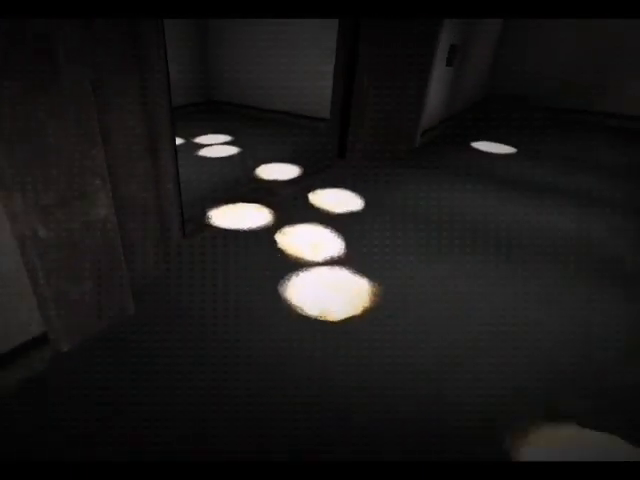
mouse_move(320, 240)
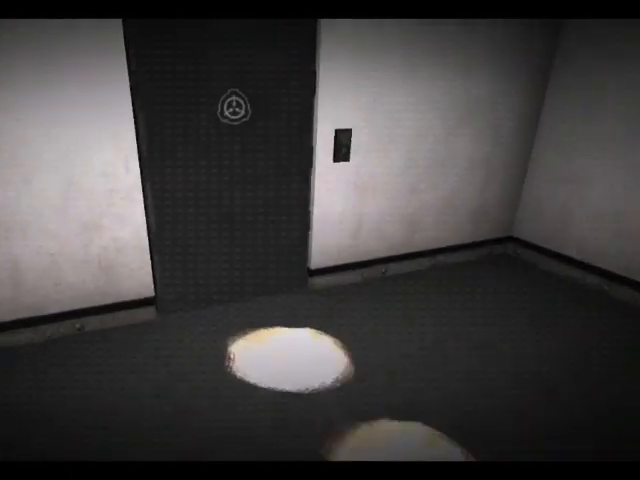